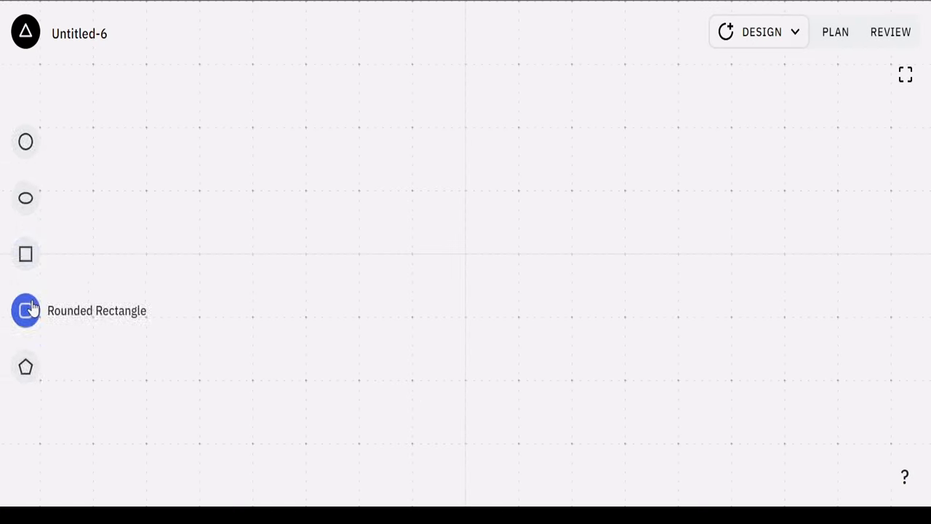
# Place a rounded rectangle 5 in wide by 7 in tall with 0.2 in corners
pyautogui.click(26, 310)
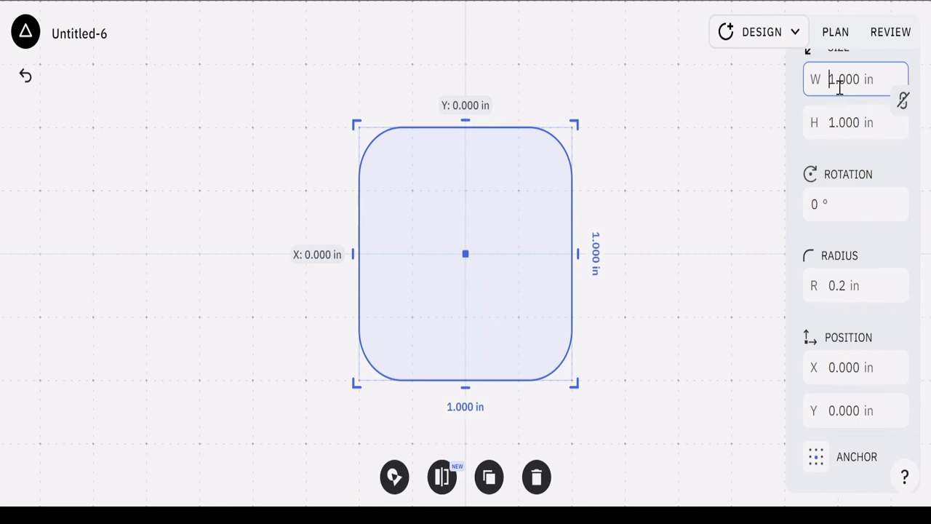
pyautogui.press('Backspace')
pyautogui.write('5')
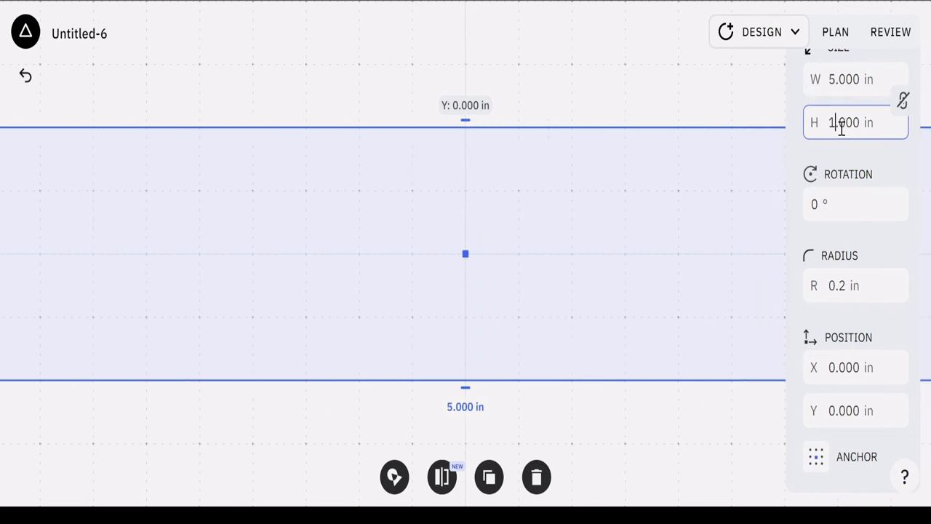
pyautogui.write('7.000')
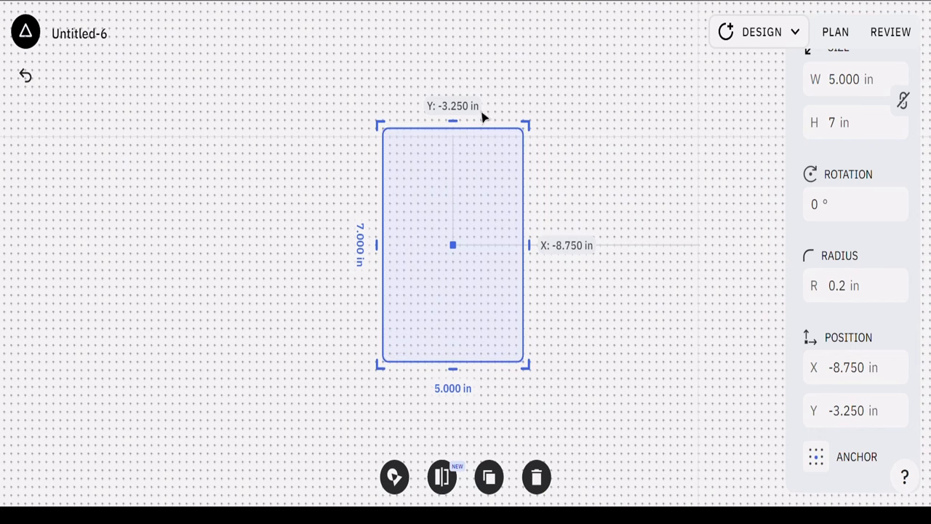
pyautogui.moveTo(477, 96)
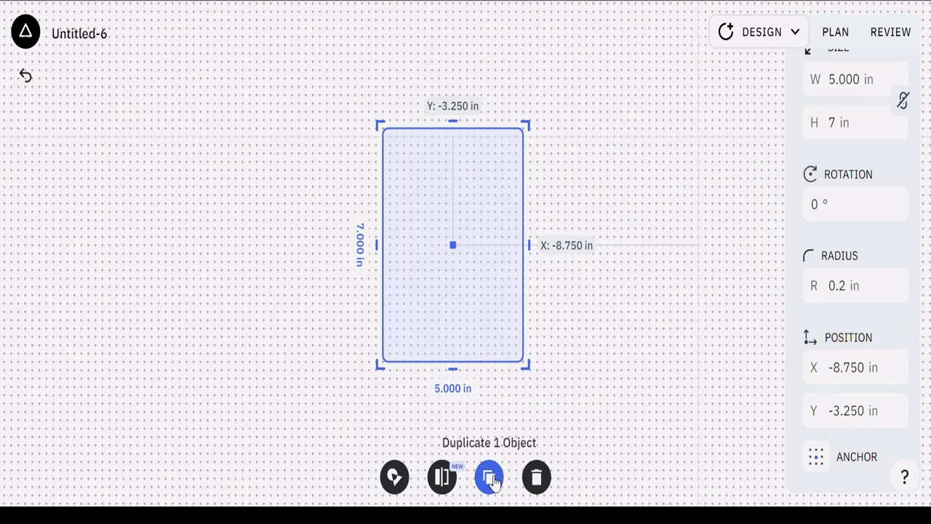
# Duplicate the 5x7 rectangle, shrink the copy to 4.5 by 6.5 in, and center it inside
pyautogui.click(489, 477)
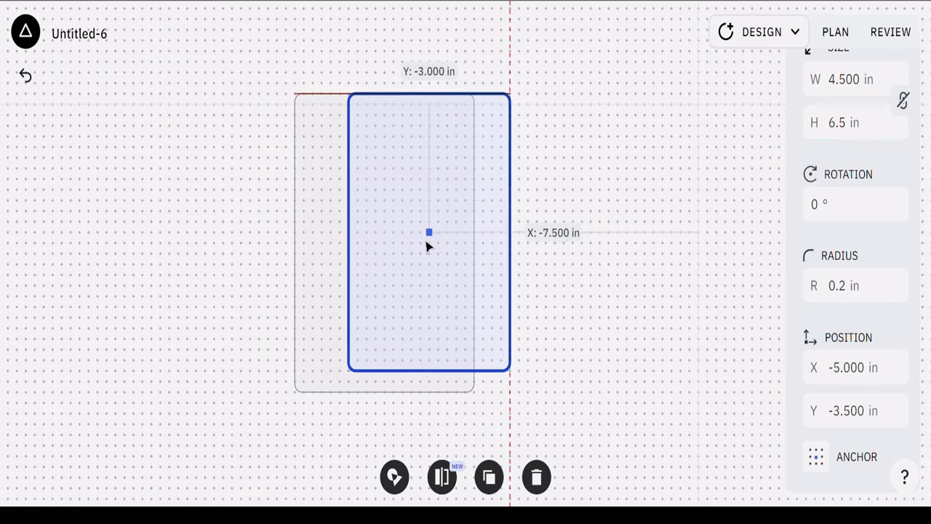
pyautogui.moveTo(428, 232); pyautogui.dragTo(384, 242)
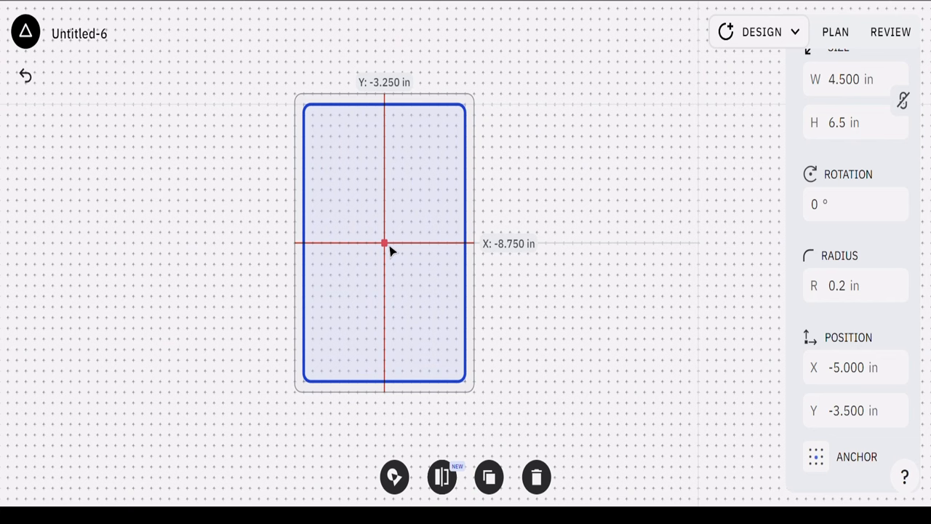
pyautogui.click(513, 300)
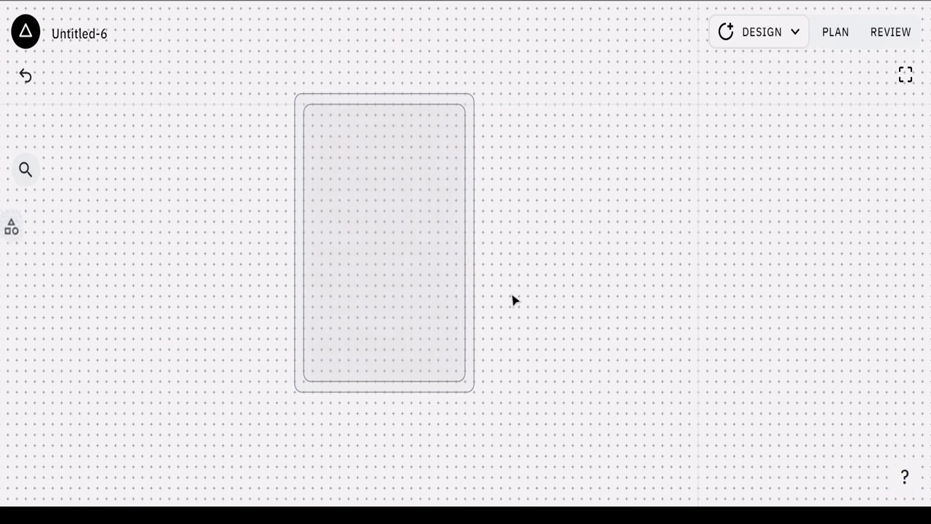
# Copy the 5x7 rectangle, size it 7.5 by 9.5 in, and center it around the others
pyautogui.click(385, 243)
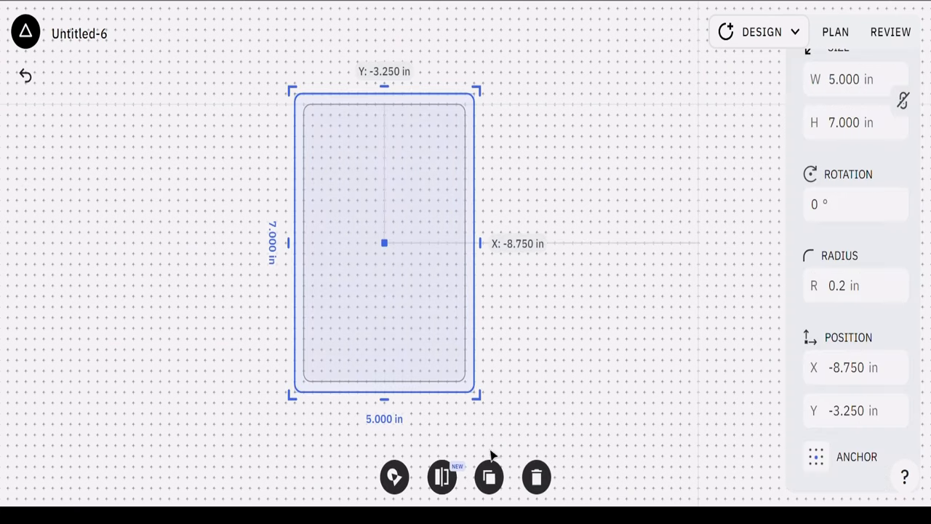
pyautogui.moveTo(384, 243); pyautogui.dragTo(555, 275)
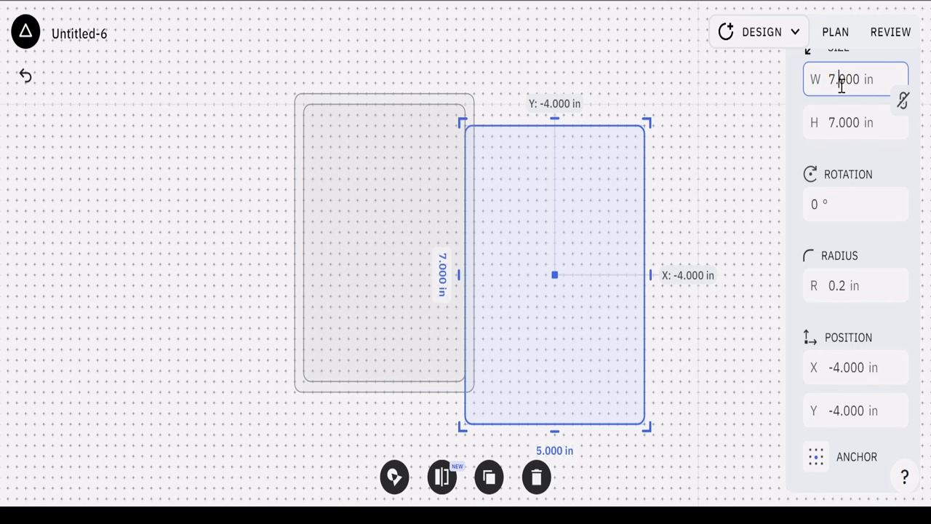
pyautogui.write('7.500')
pyautogui.click(855, 123)
pyautogui.write('9.5')
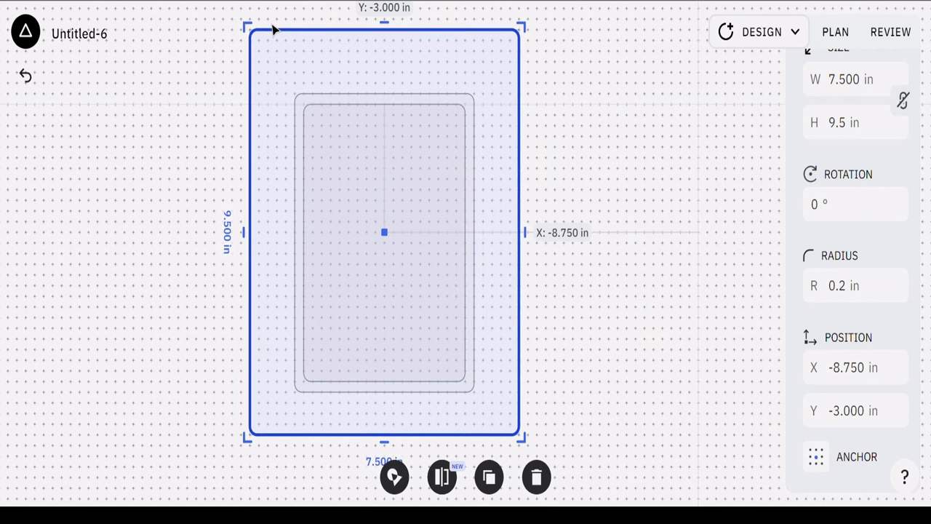
pyautogui.click(328, 113)
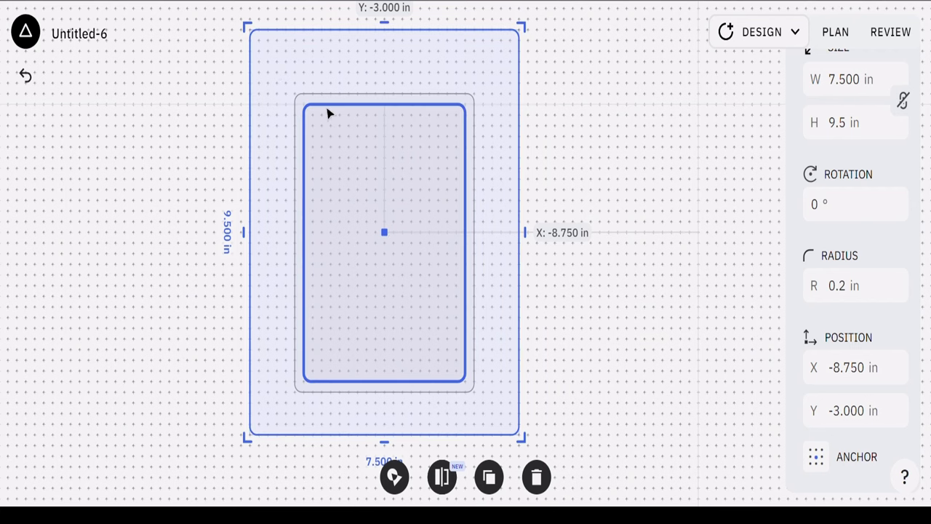
pyautogui.click(300, 98)
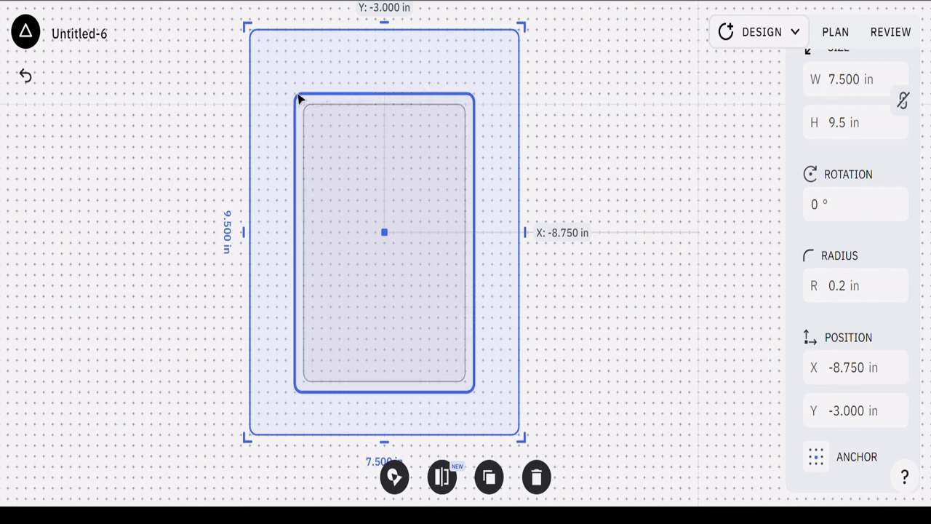
pyautogui.click(365, 185)
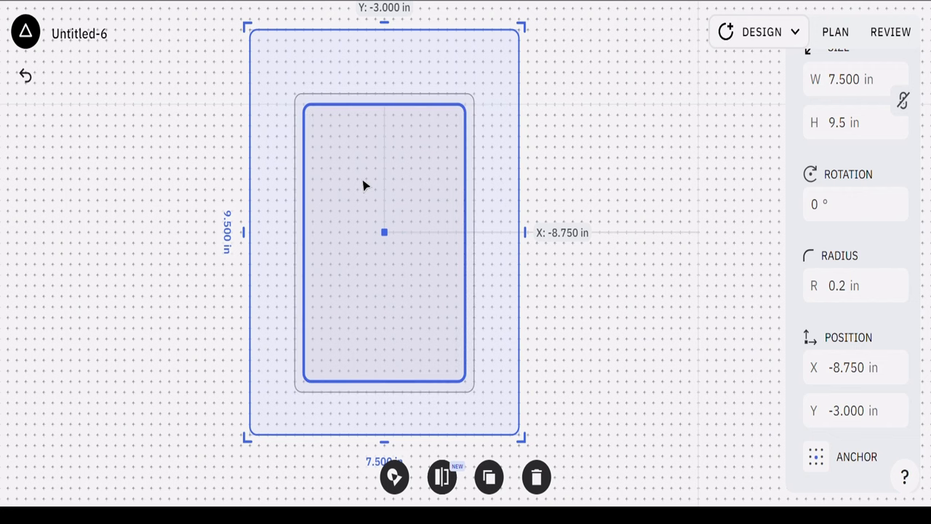
pyautogui.click(673, 193)
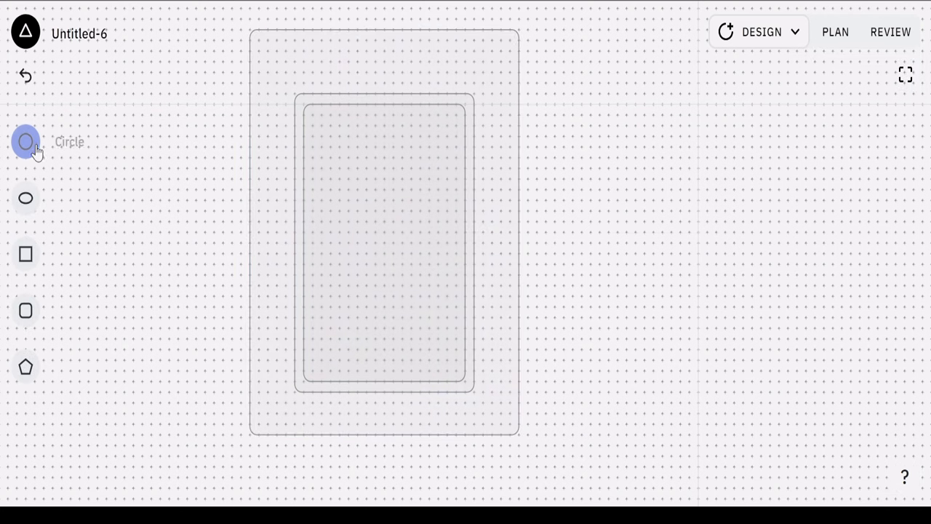
# Add a 0.375 in circle and snap it onto the rectangle's top-right corner
pyautogui.click(25, 142)
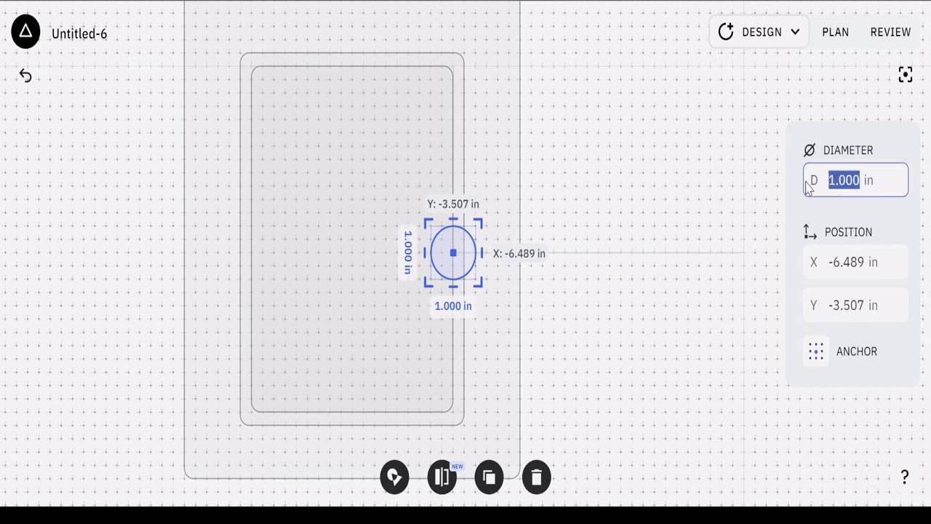
pyautogui.write('0.375')
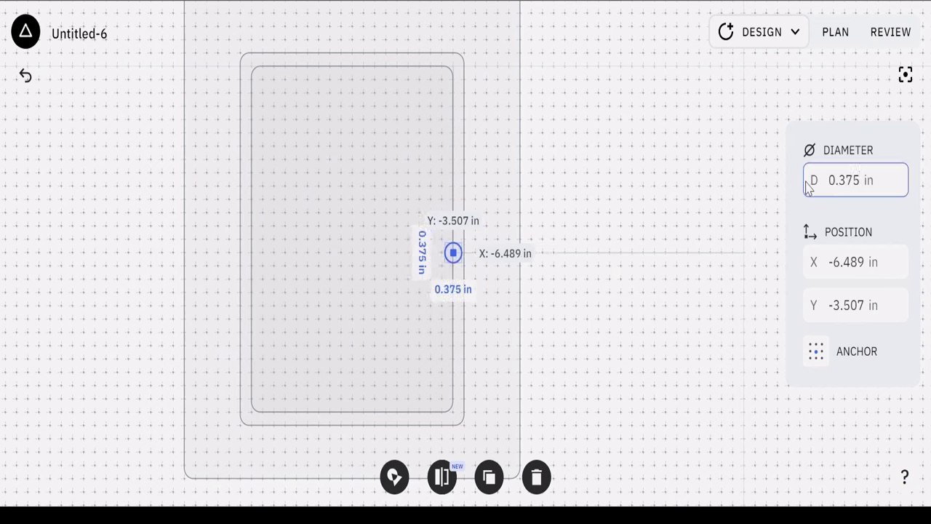
pyautogui.moveTo(452, 253); pyautogui.dragTo(455, 106)
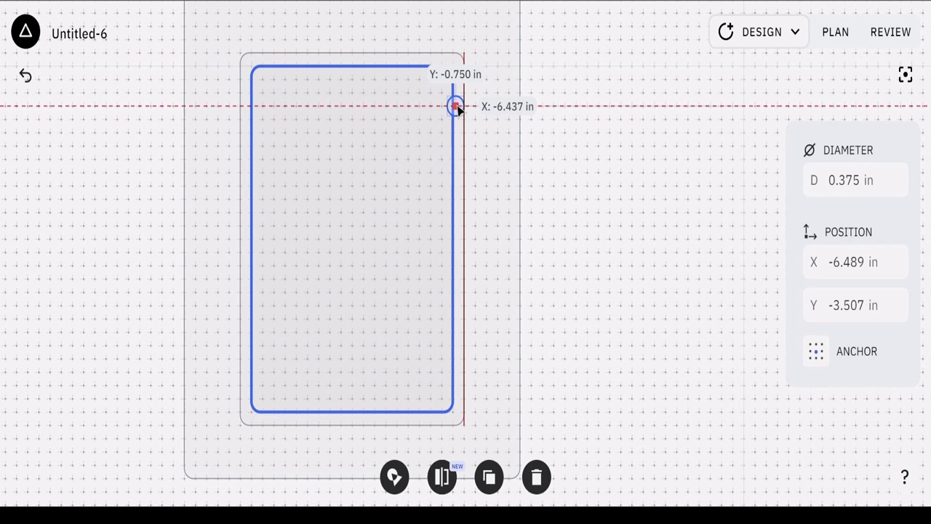
pyautogui.moveTo(455, 105); pyautogui.dragTo(461, 56)
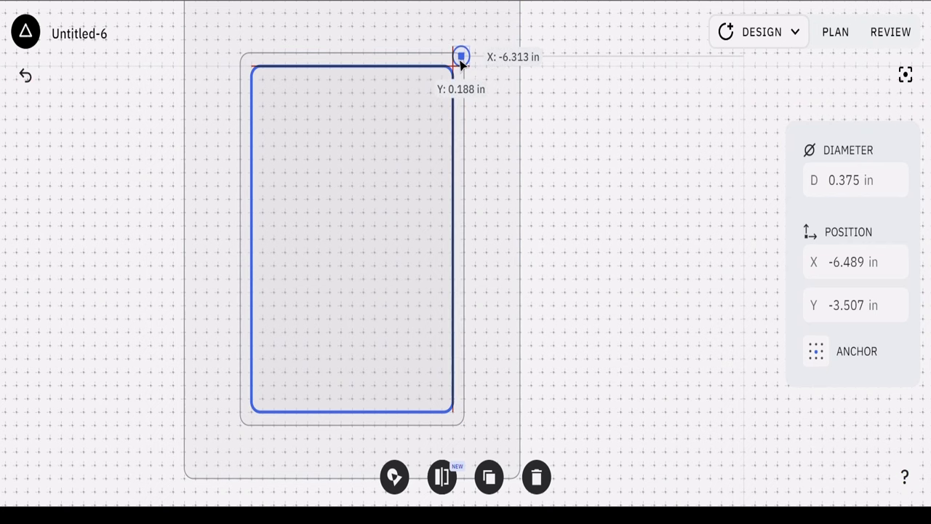
# Duplicate the hole and position circles at the bottom-right and lower-left corners
pyautogui.click(489, 478)
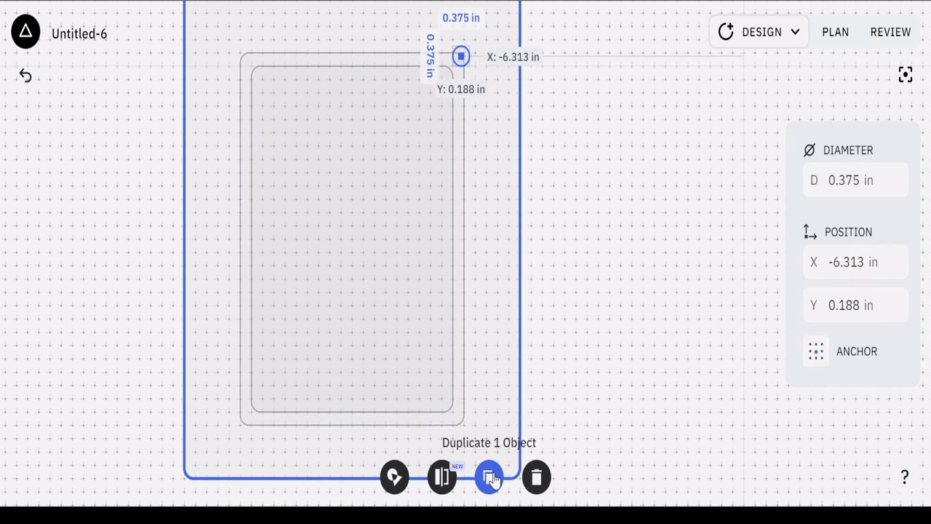
pyautogui.moveTo(461, 56); pyautogui.dragTo(460, 320)
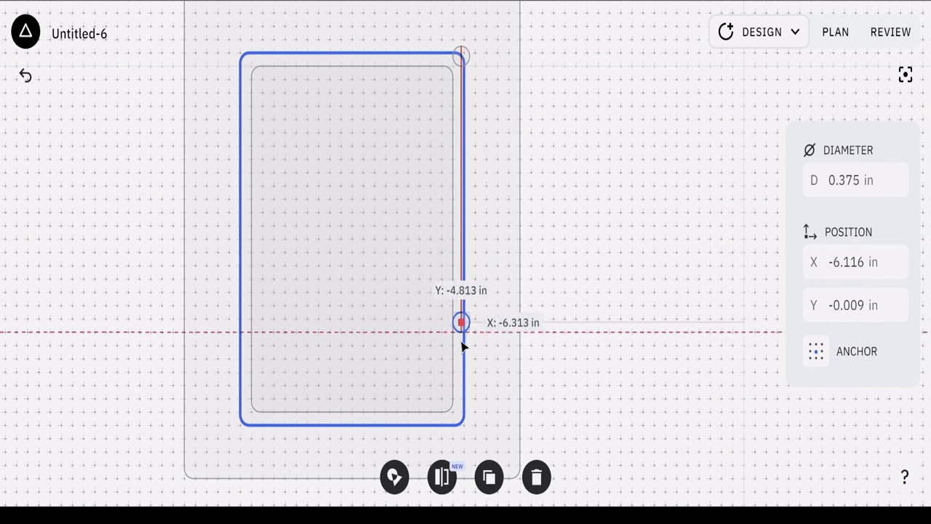
pyautogui.moveTo(460, 320); pyautogui.dragTo(463, 422)
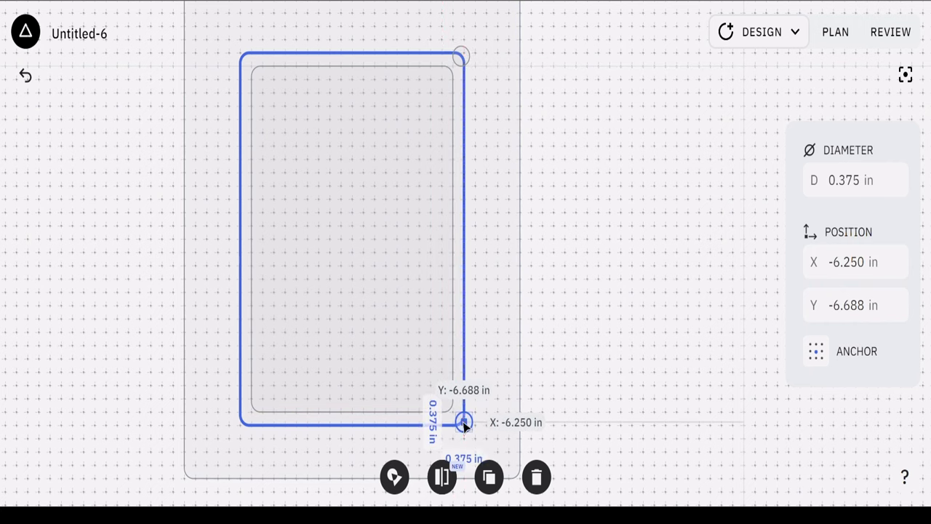
pyautogui.moveTo(464, 423); pyautogui.dragTo(469, 429)
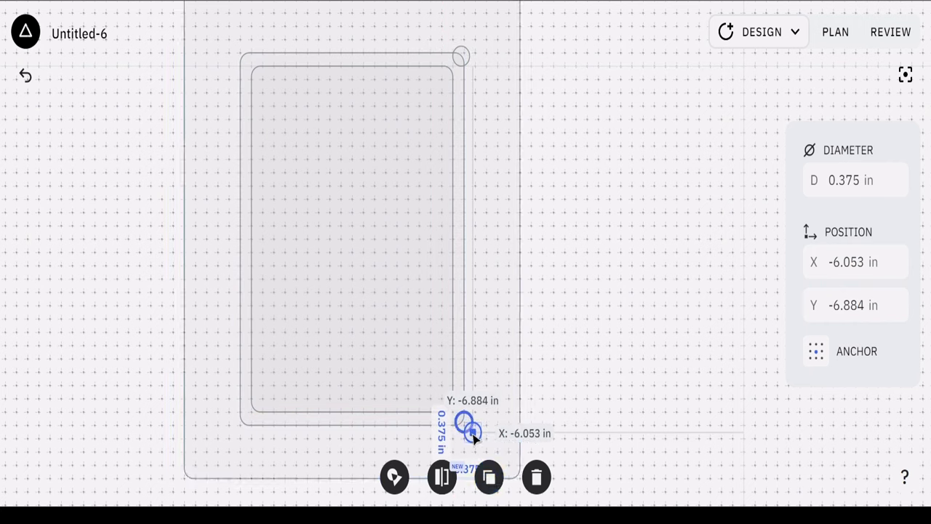
pyautogui.moveTo(465, 424); pyautogui.dragTo(253, 425)
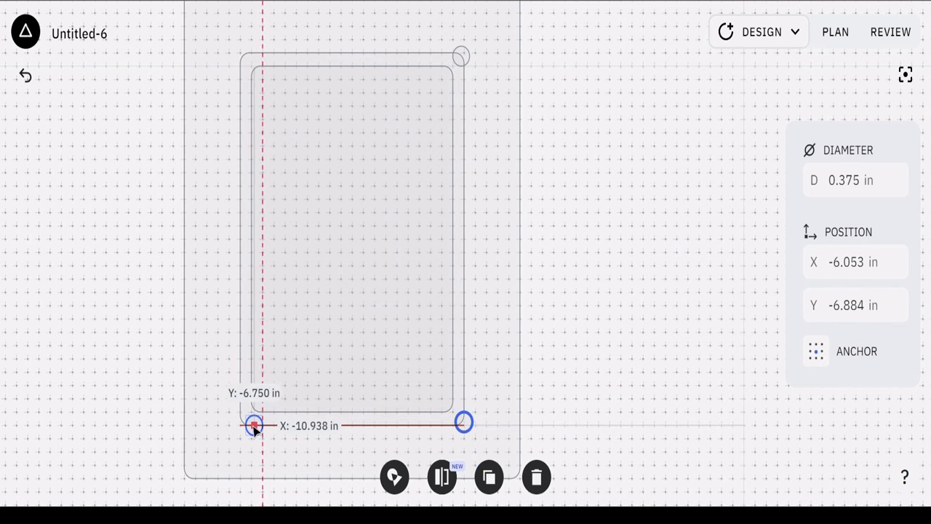
# Duplicate a corner circle and settle the copy on the top-left corner
pyautogui.click(489, 478)
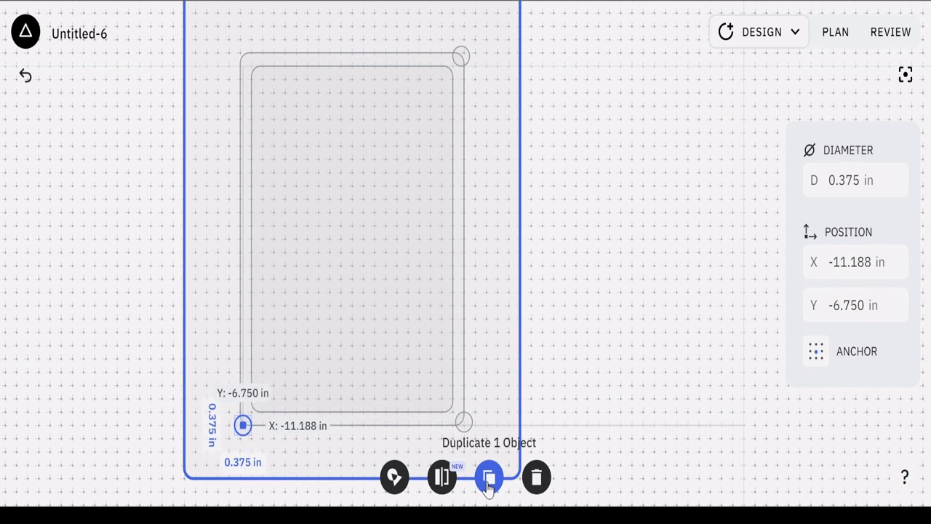
pyautogui.moveTo(243, 425); pyautogui.dragTo(259, 275)
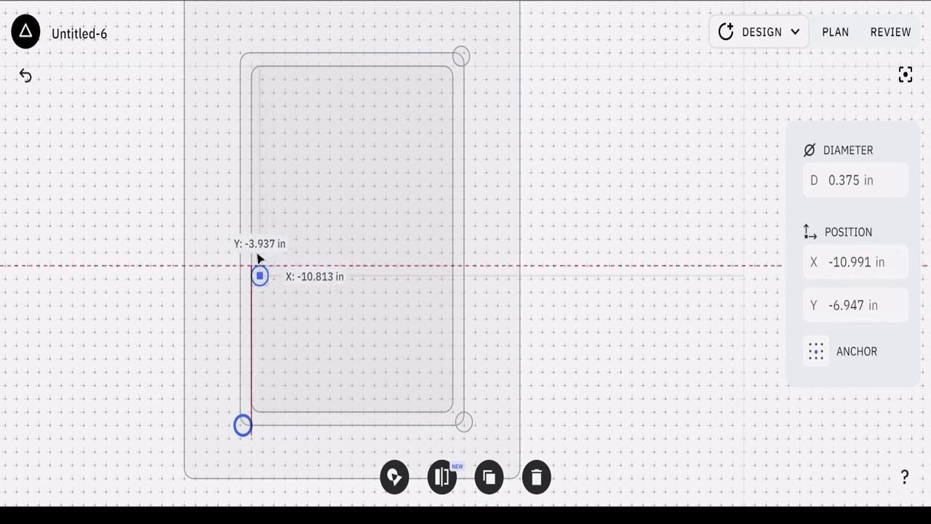
pyautogui.moveTo(259, 276); pyautogui.dragTo(236, 53)
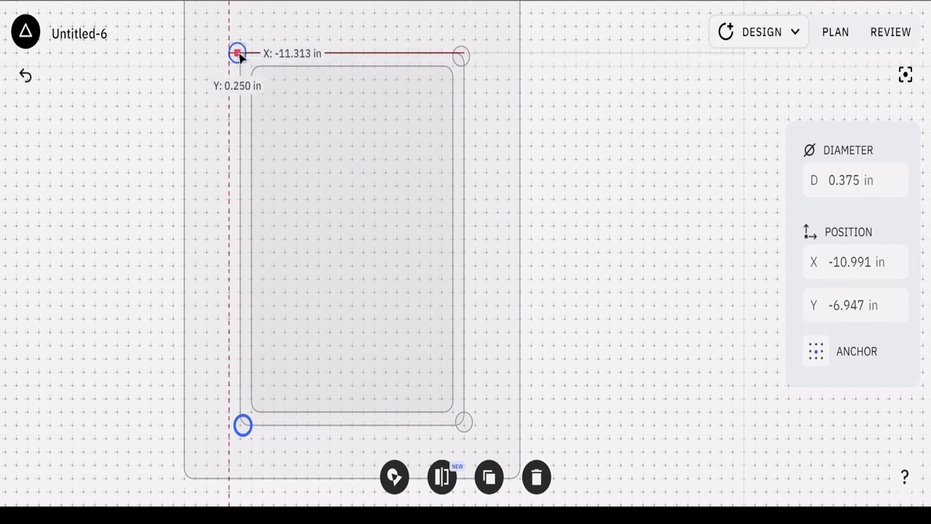
pyautogui.moveTo(237, 53); pyautogui.dragTo(241, 57)
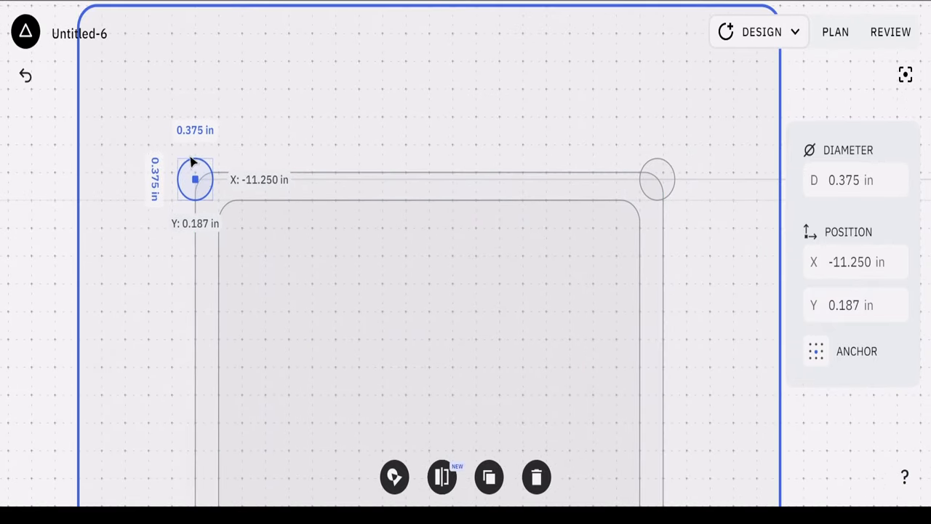
pyautogui.moveTo(80, 198)
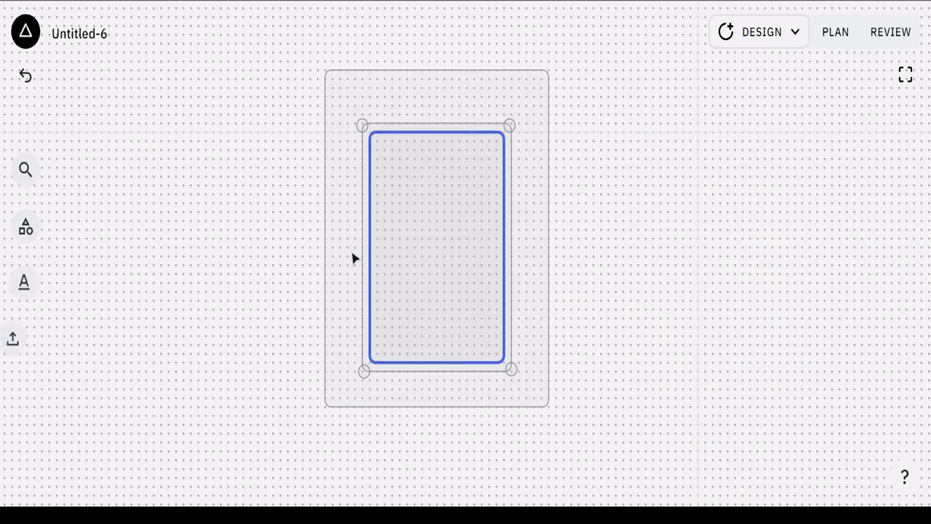
# Move Untitled-6 into the My Files > Picture Frames folder
pyautogui.click(24, 32)
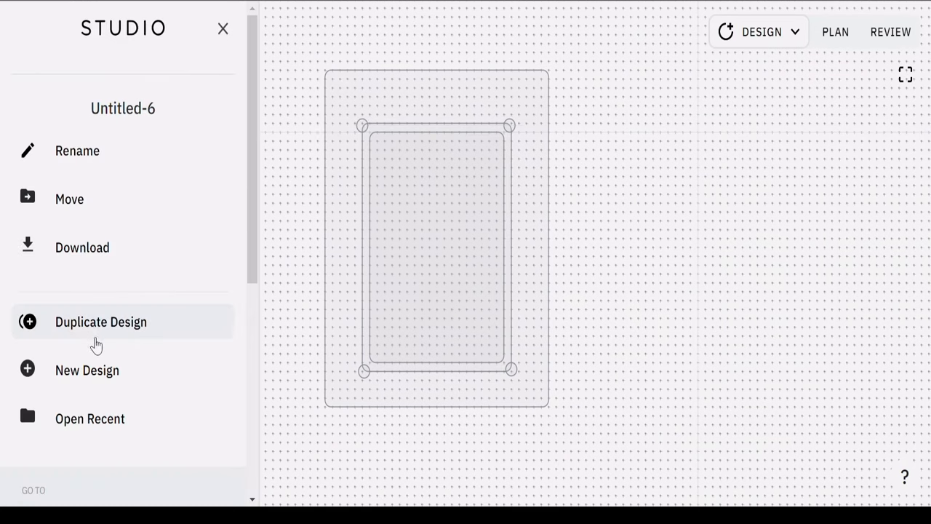
pyautogui.click(69, 198)
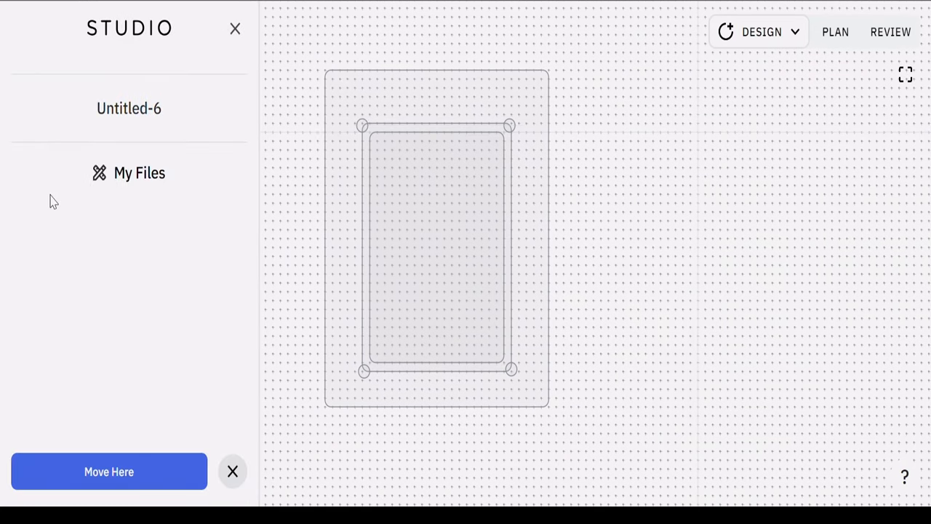
pyautogui.click(129, 172)
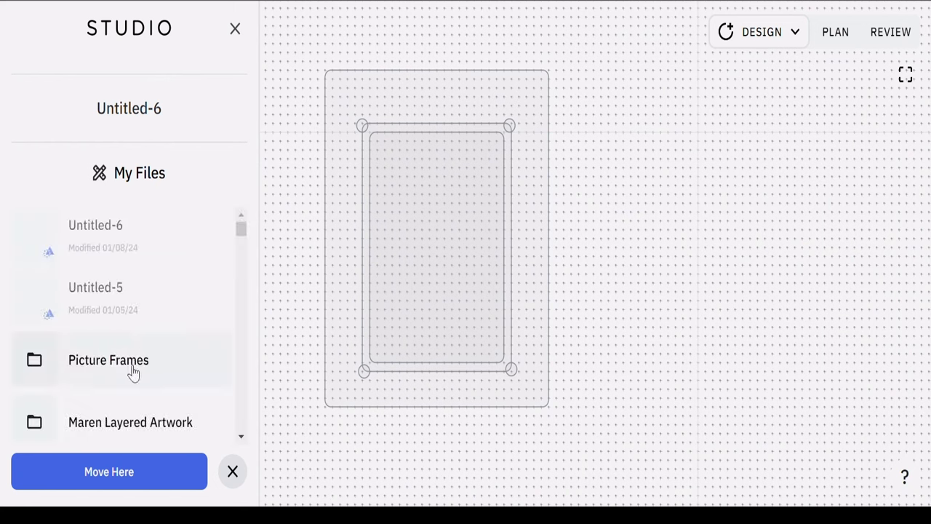
pyautogui.click(107, 360)
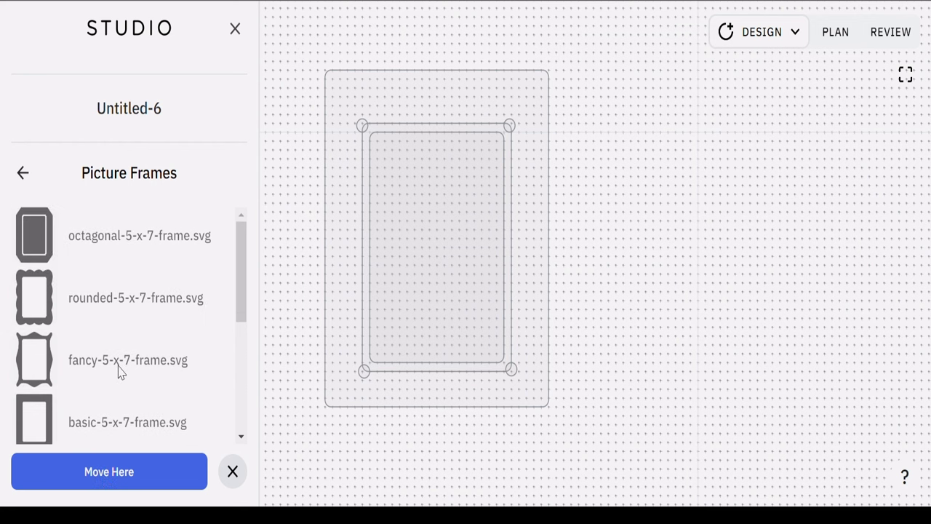
pyautogui.scroll(-3)
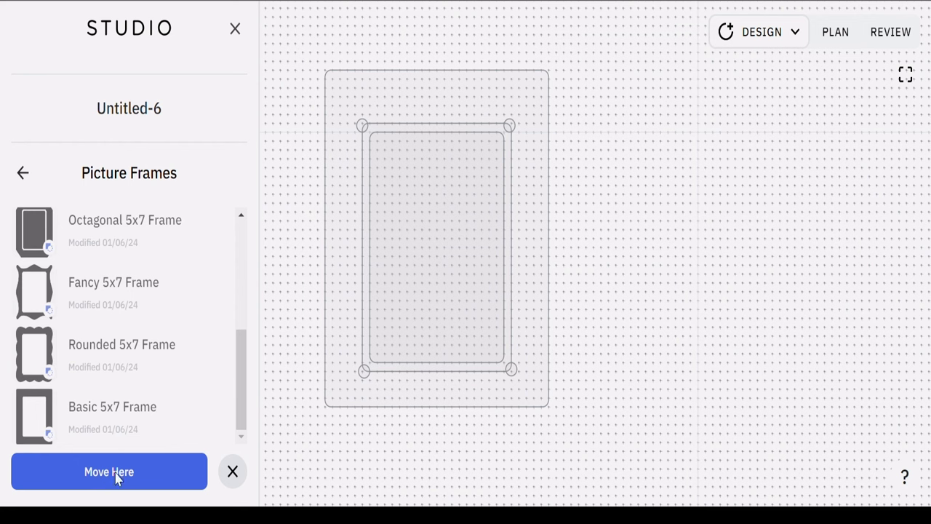
pyautogui.click(109, 472)
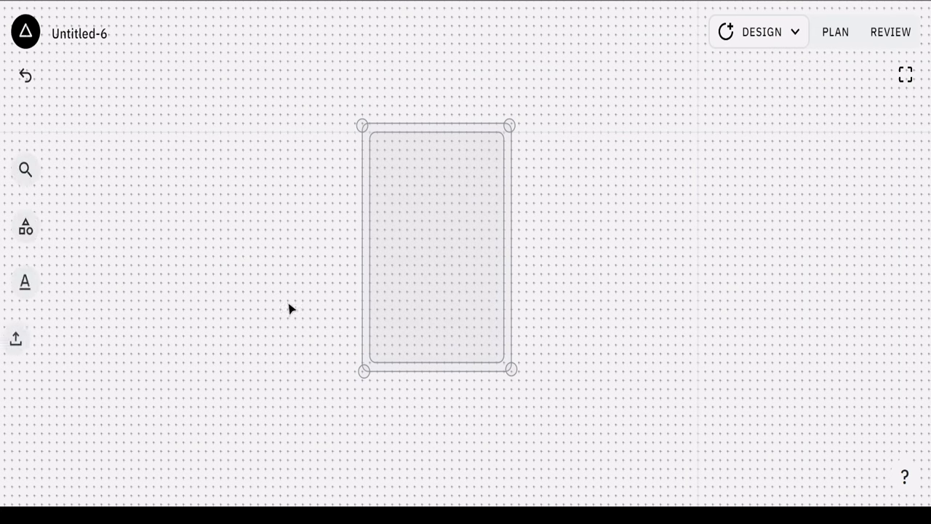
# Search artwork for 'picture frame', add the wavy frame, and enlarge it to about 3 in
pyautogui.click(25, 169)
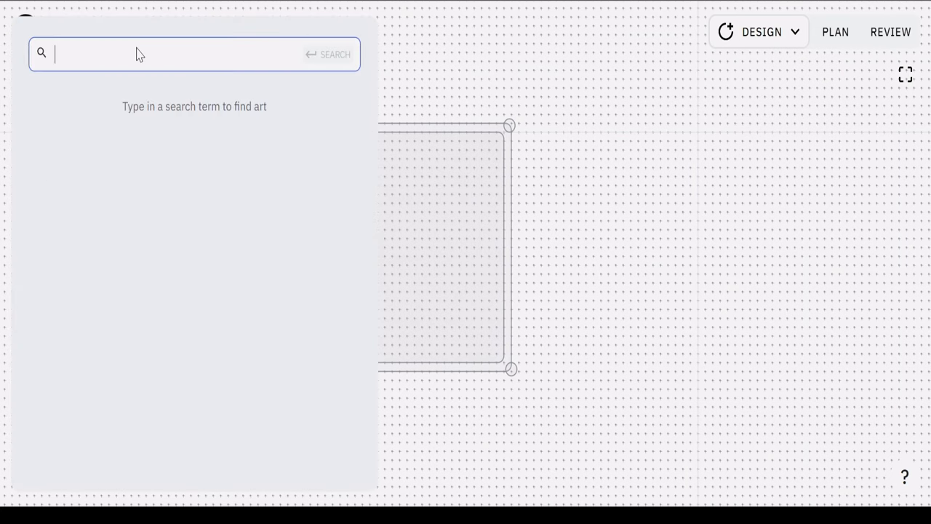
pyautogui.write('picture frame')
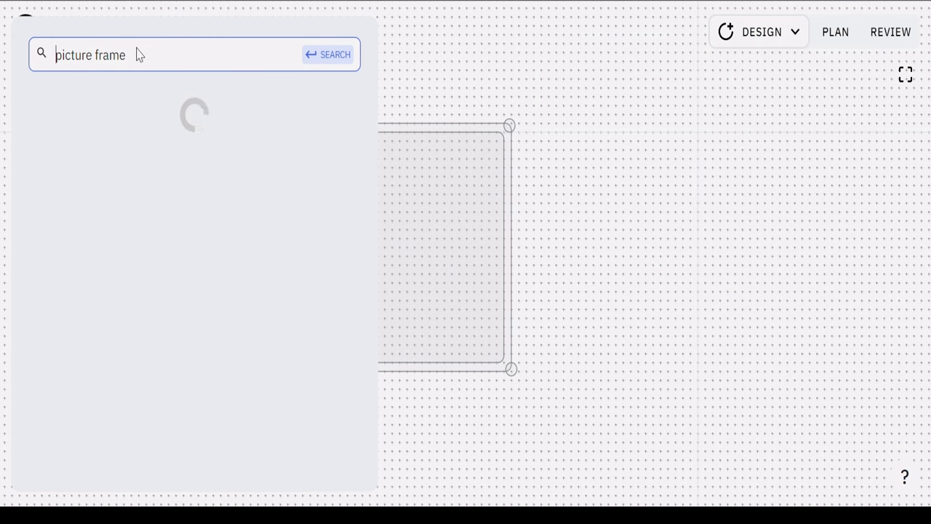
pyautogui.click(328, 54)
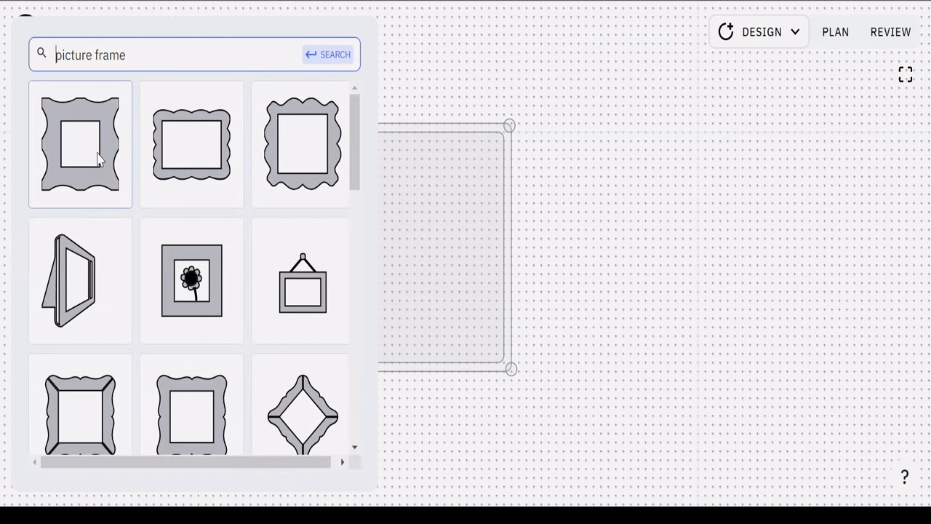
pyautogui.click(80, 144)
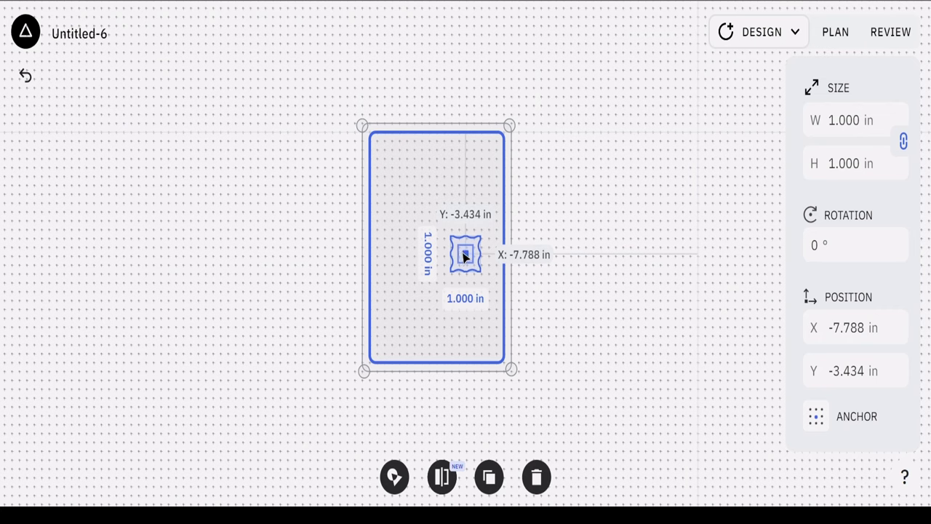
pyautogui.moveTo(465, 254); pyautogui.dragTo(199, 253)
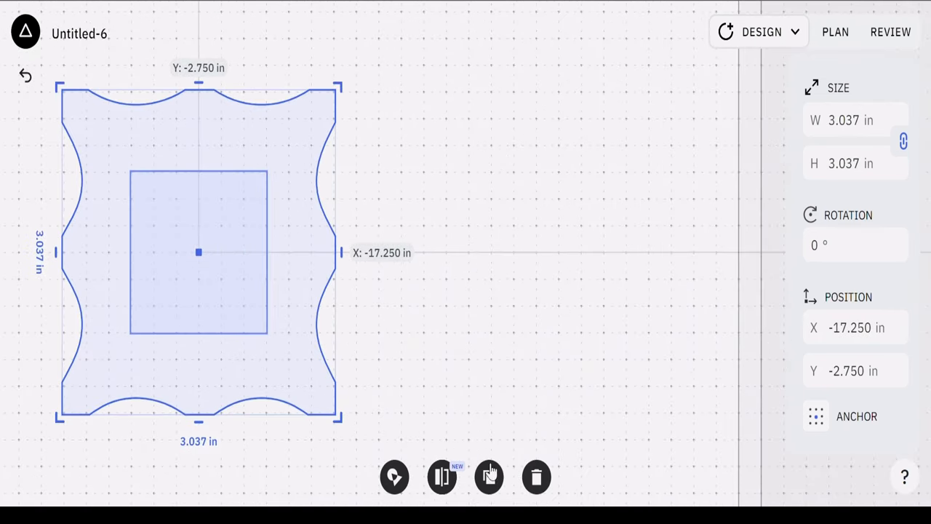
pyautogui.click(489, 477)
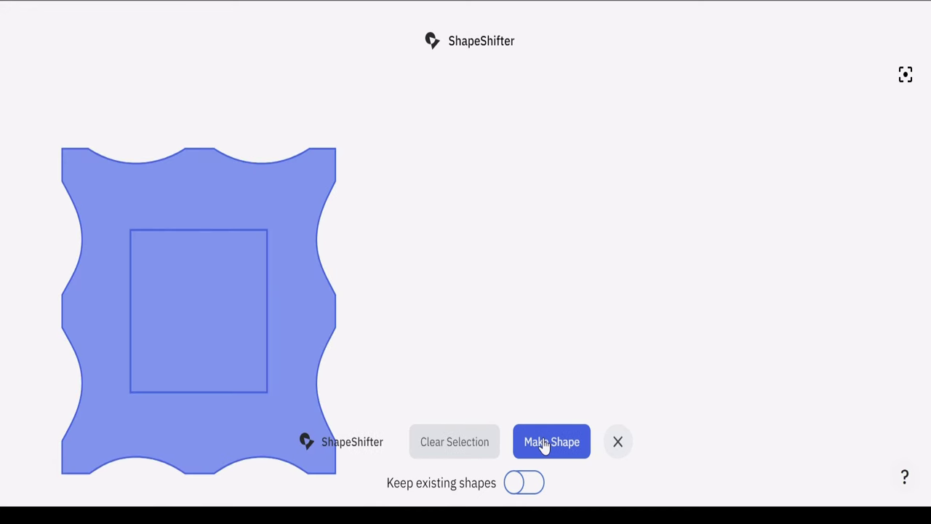
# Merge the wavy frame into one outline, size it 7.5 by 9.5 in, and center it
pyautogui.click(550, 442)
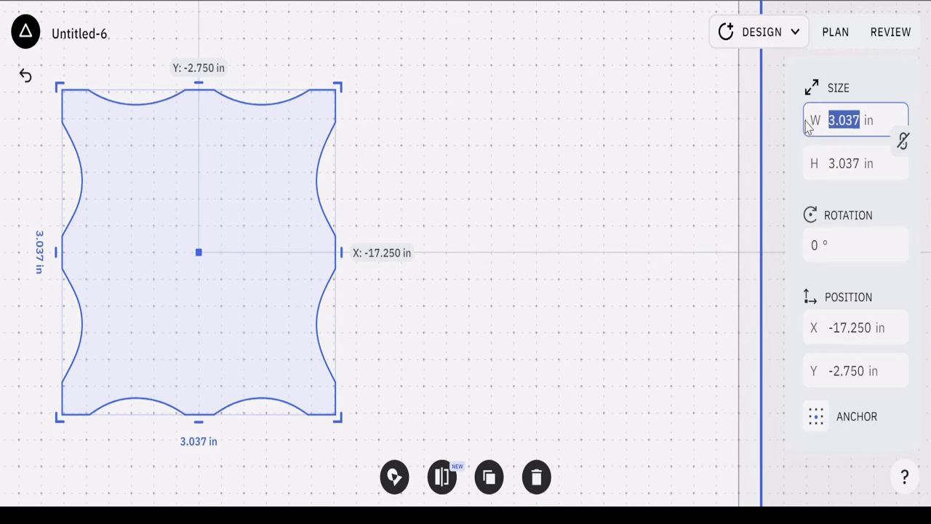
pyautogui.write('7.500')
pyautogui.click(856, 163)
pyautogui.write('9.5')
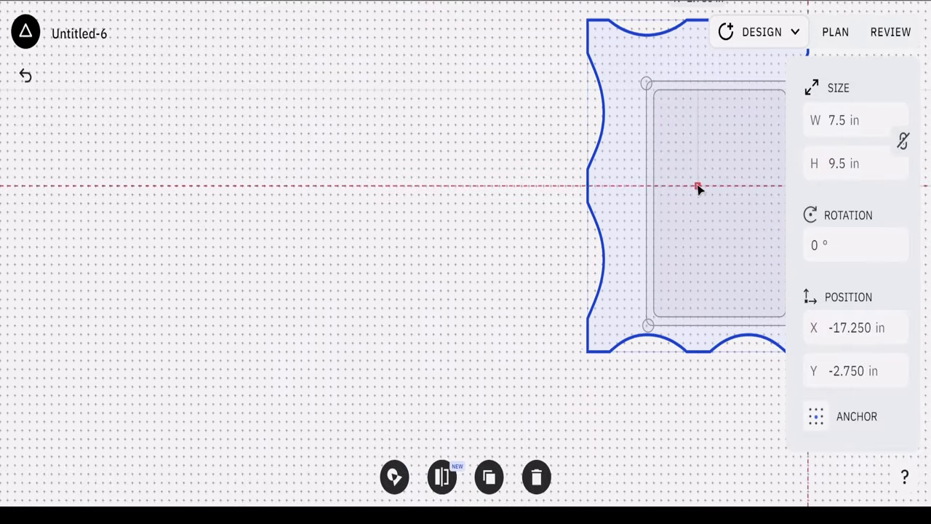
pyautogui.moveTo(698, 189); pyautogui.dragTo(418, 211)
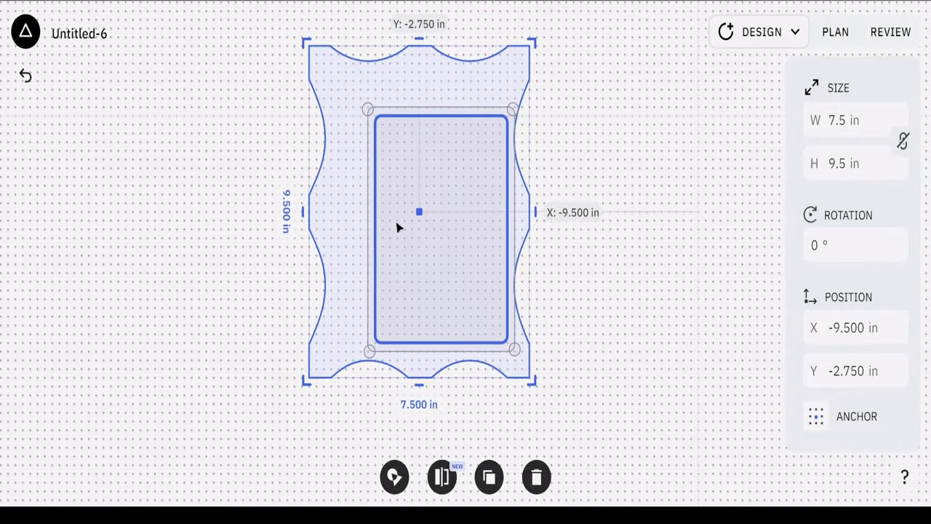
pyautogui.moveTo(418, 211); pyautogui.dragTo(433, 222)
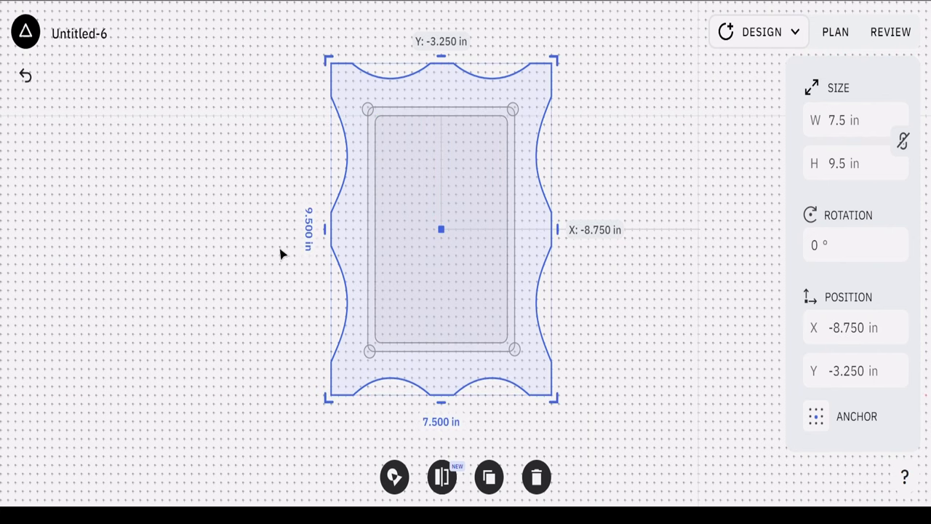
pyautogui.click(265, 274)
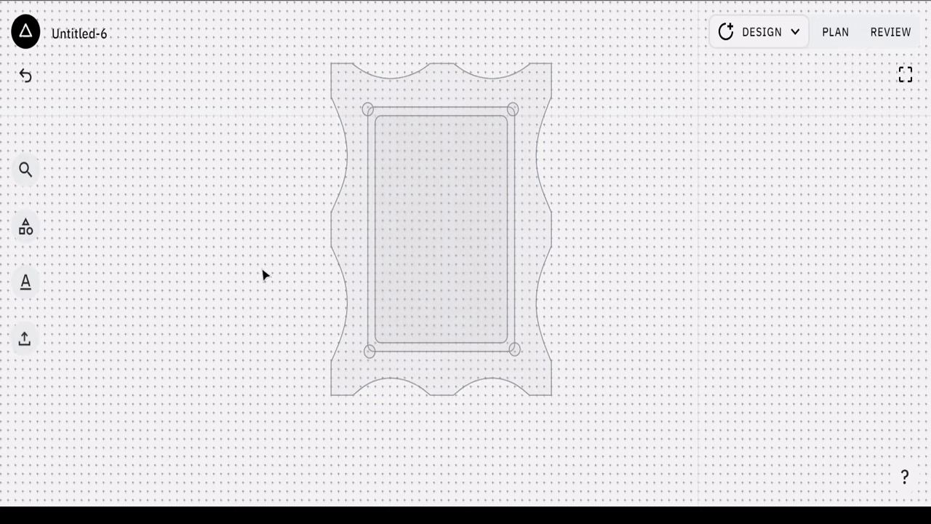